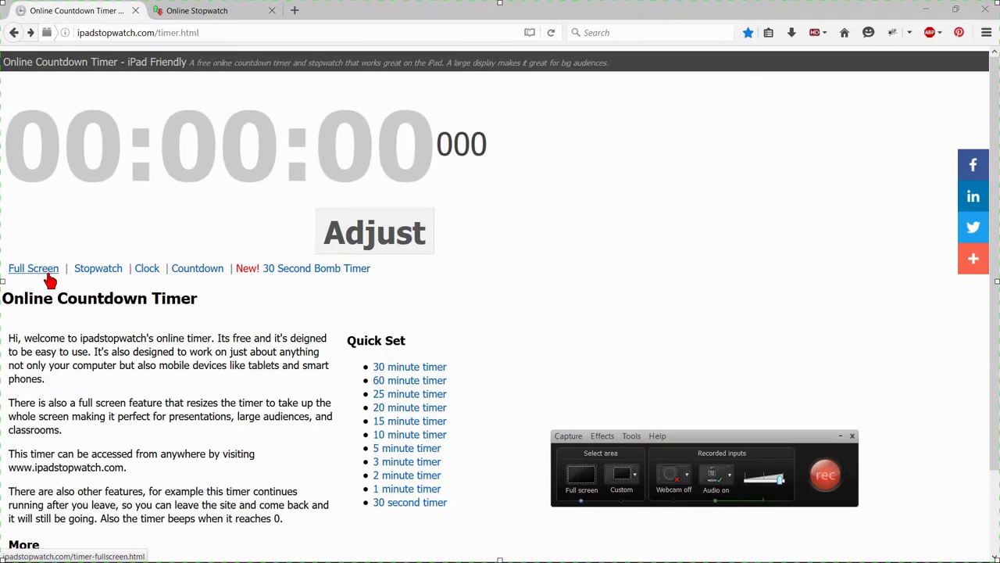
mouse_move(210, 284)
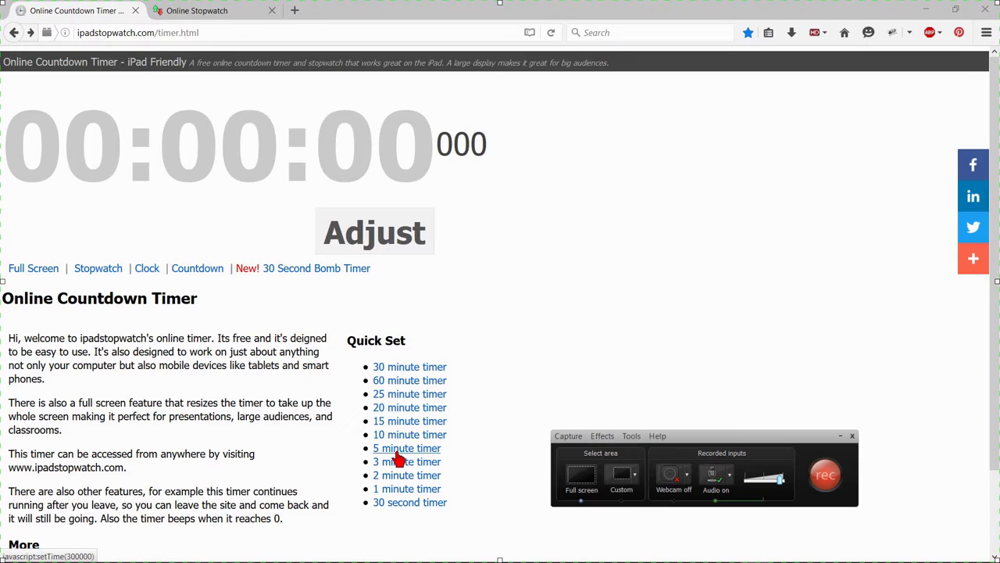
Record the full-screen five-minute countdown and send the finished recording to Save and Edit.
click(406, 447)
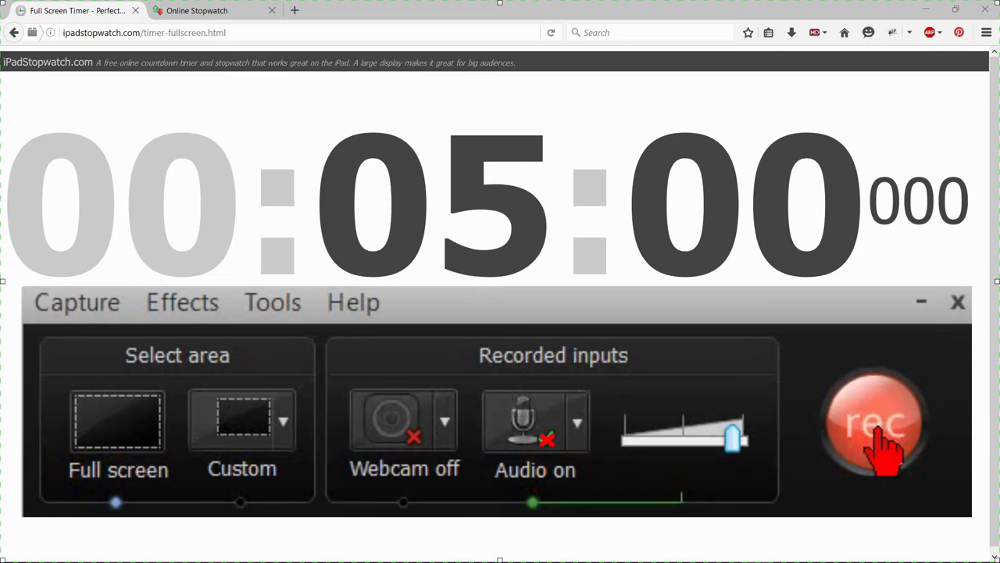
click(875, 421)
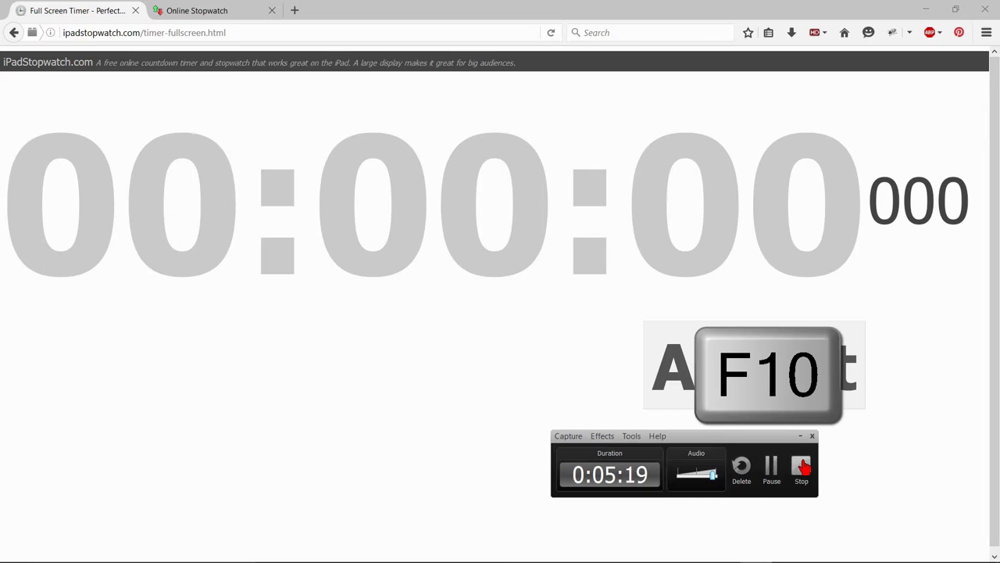
click(802, 467)
text(Count-Down-C)
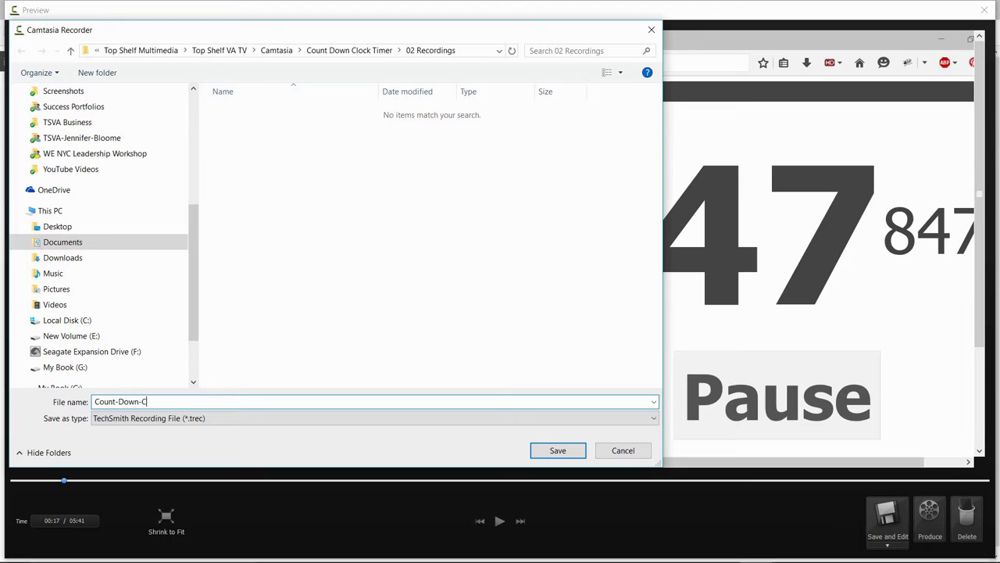
Save the Count-Down-Clock-Timer recording and add it from the Clip Bin to Track 1 at the playhead.
click(556, 450)
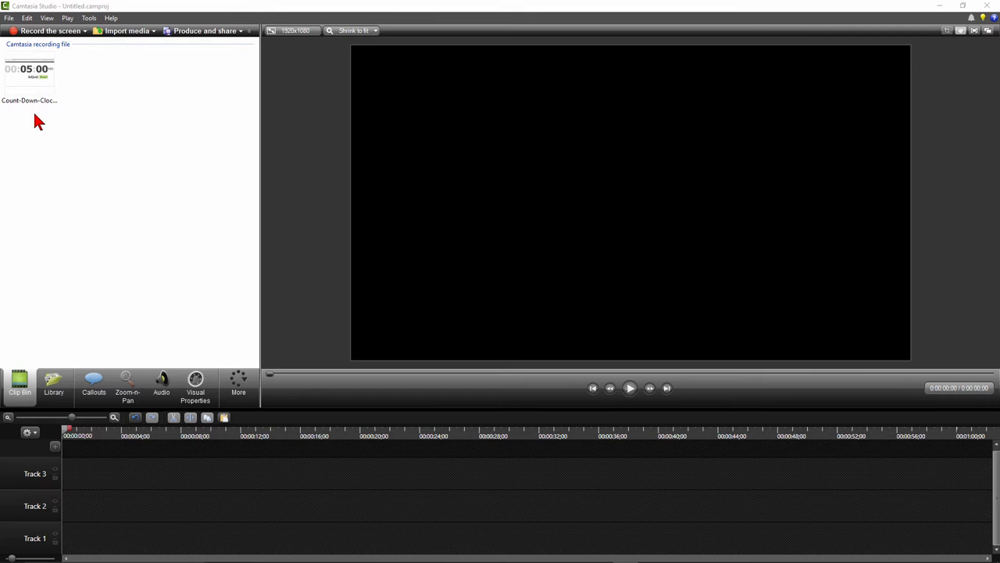
right_click(28, 70)
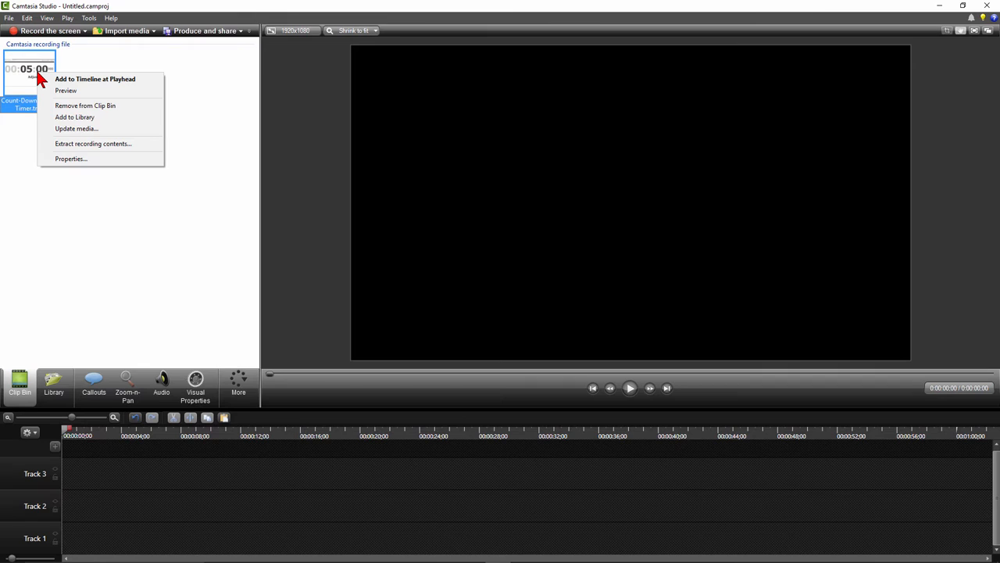
click(94, 78)
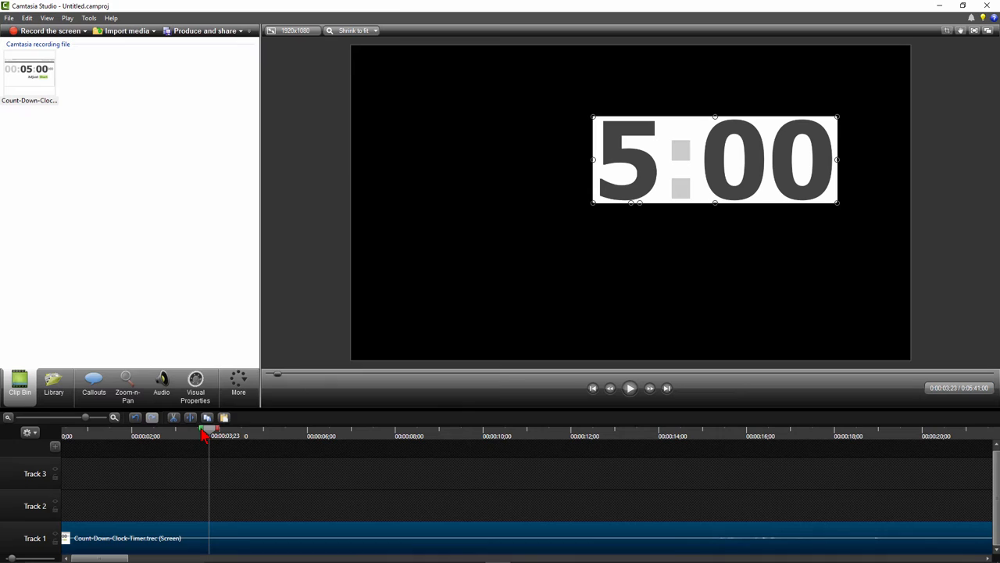
Cut the selected tail of the clip past the five-minute mark from the timeline.
click(141, 484)
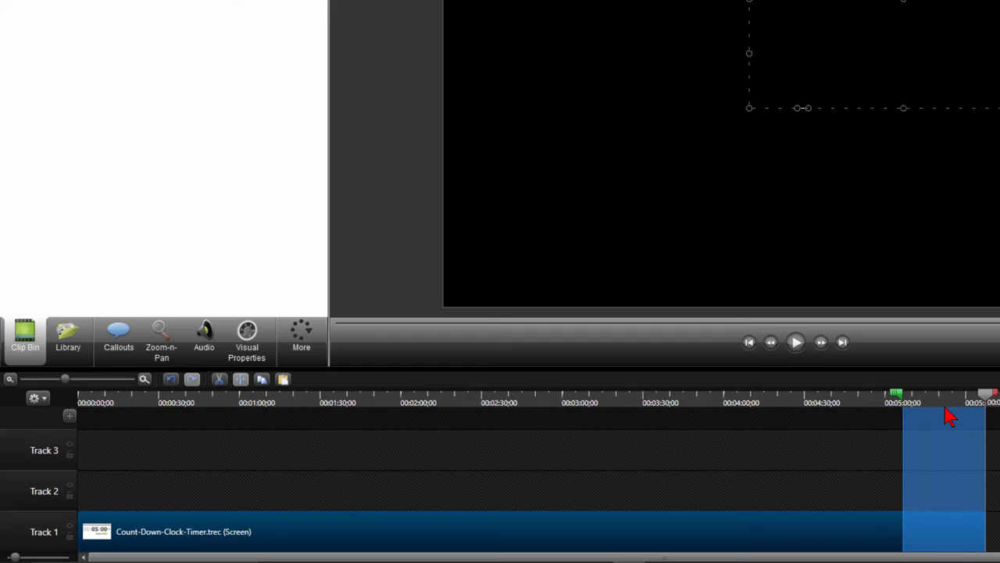
key(ctrl+x)
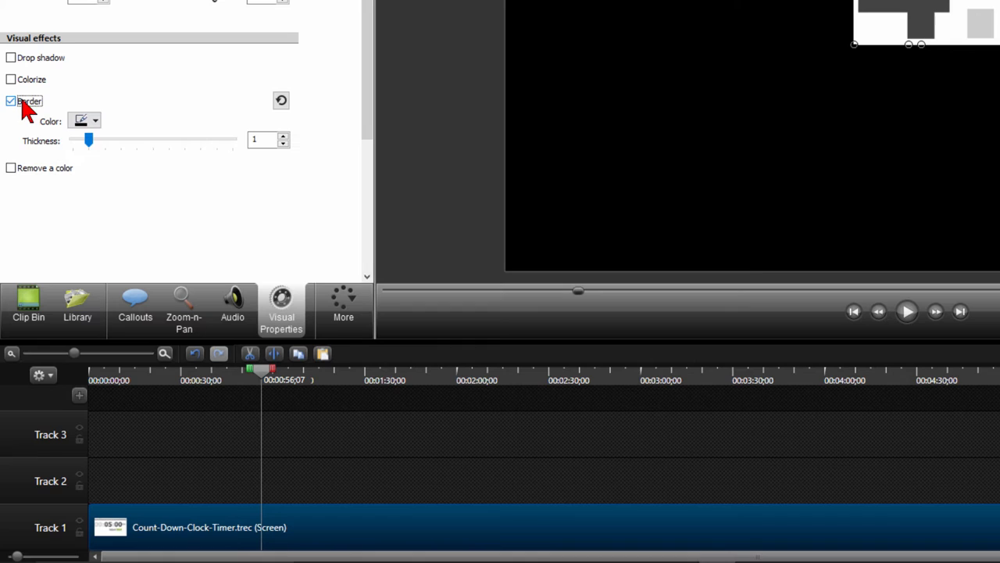
Switch on a Border visual effect at thickness 1 around the countdown clip.
click(93, 120)
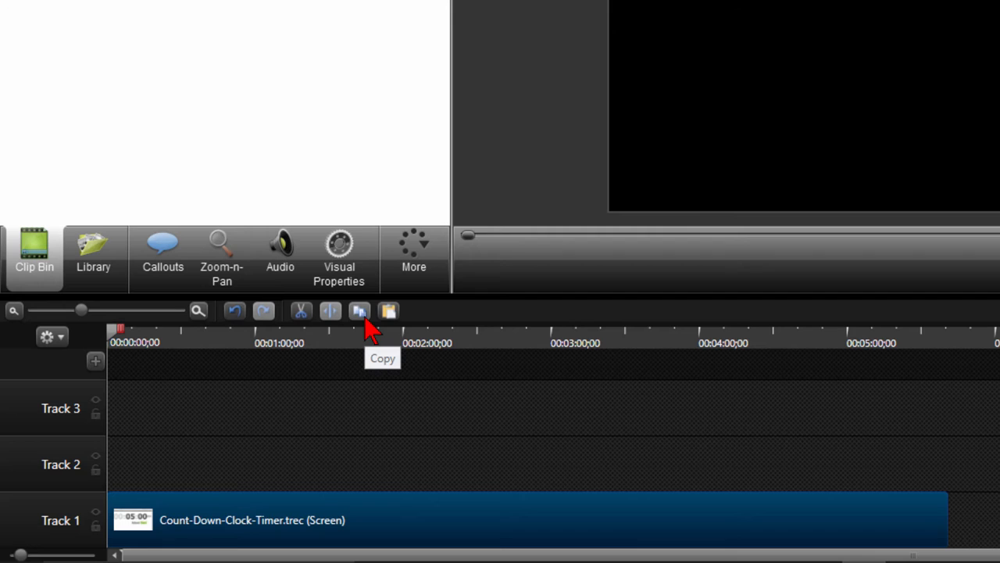
mouse_move(389, 313)
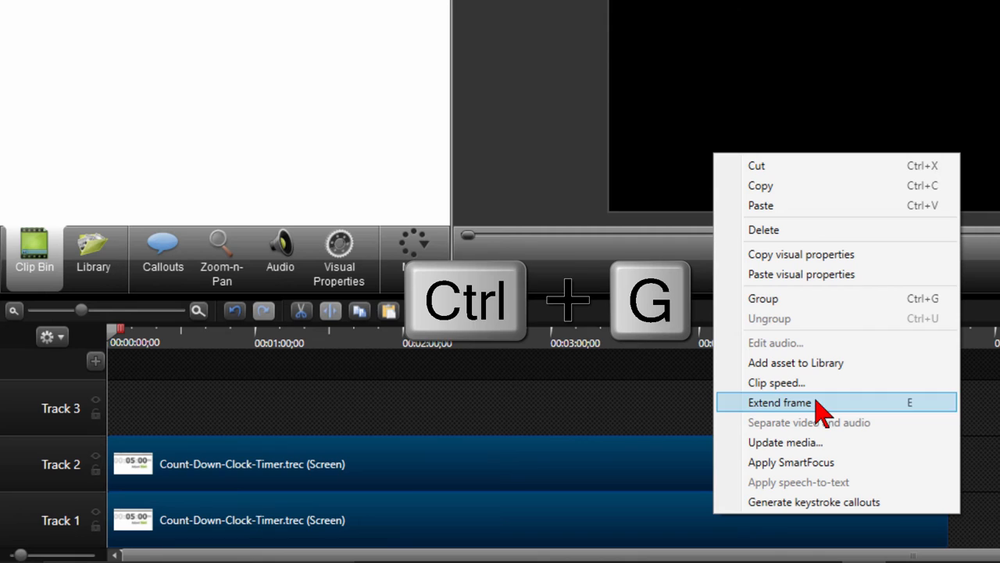
Group the countdown clips into one with Ctrl+G for saving as a library asset.
key(ctrl+g)
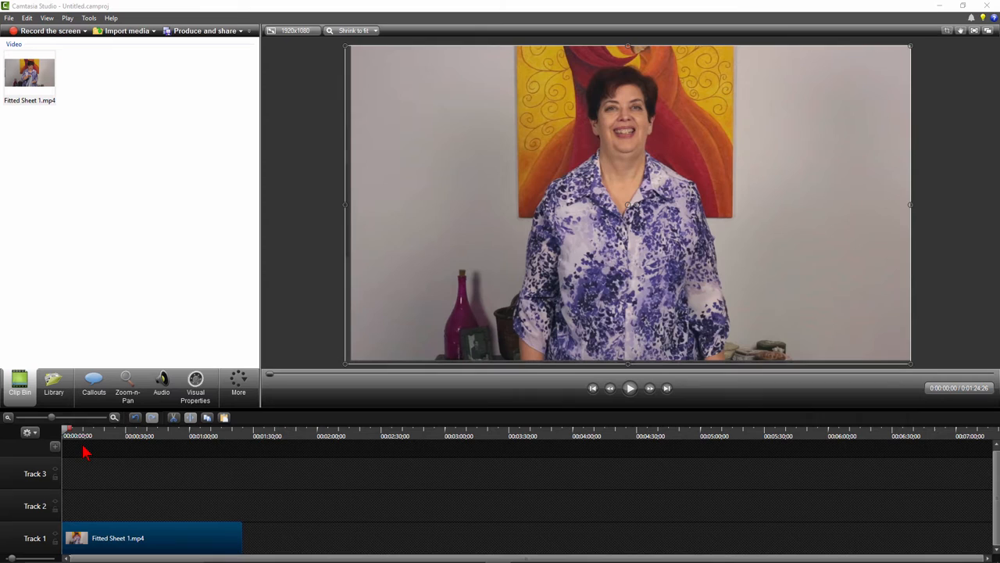
Add Count-Down-Clock-Timer.trec from the Library onto Track 2 above Fitted Sheet 1.mp4.
click(53, 383)
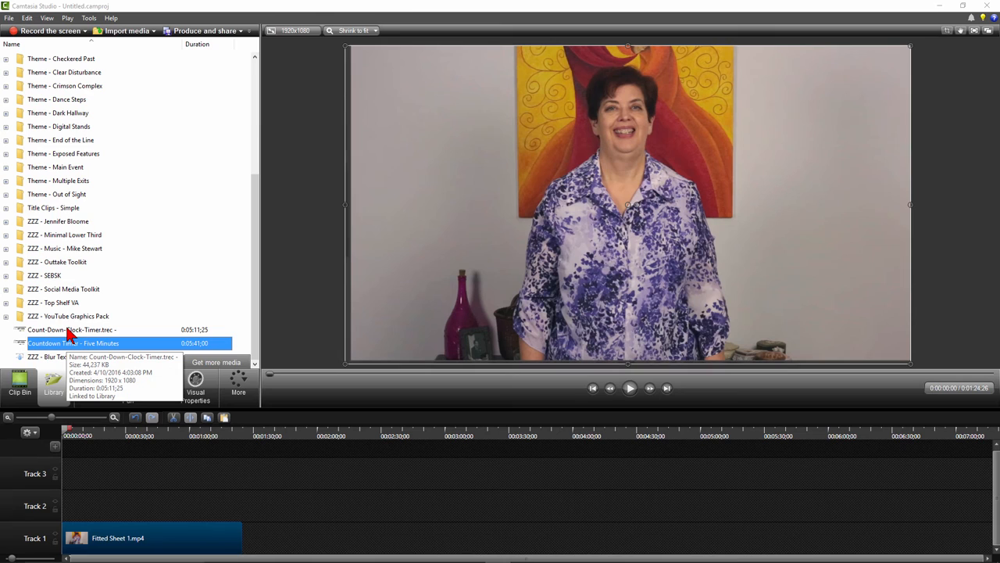
double_click(71, 328)
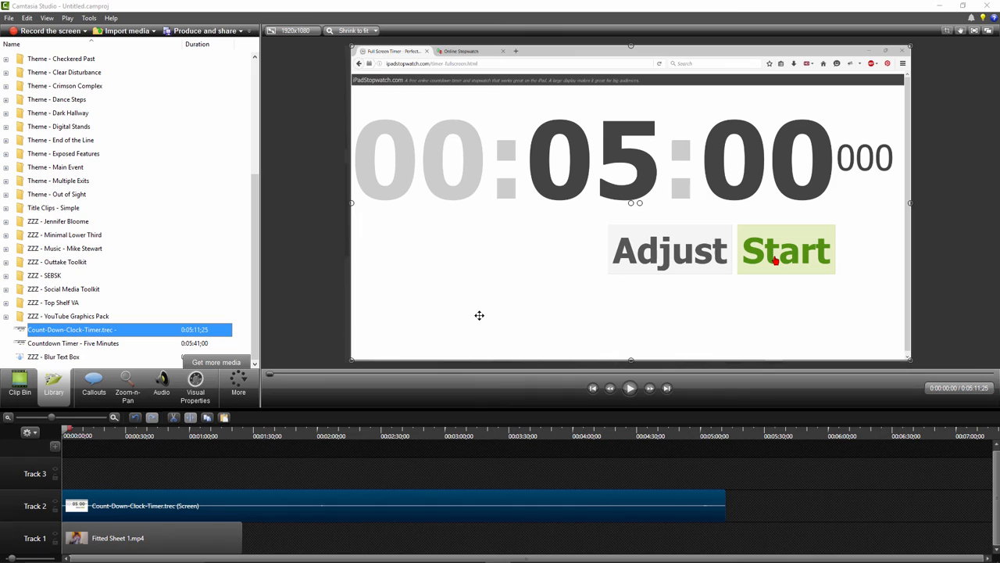
mouse_move(98, 336)
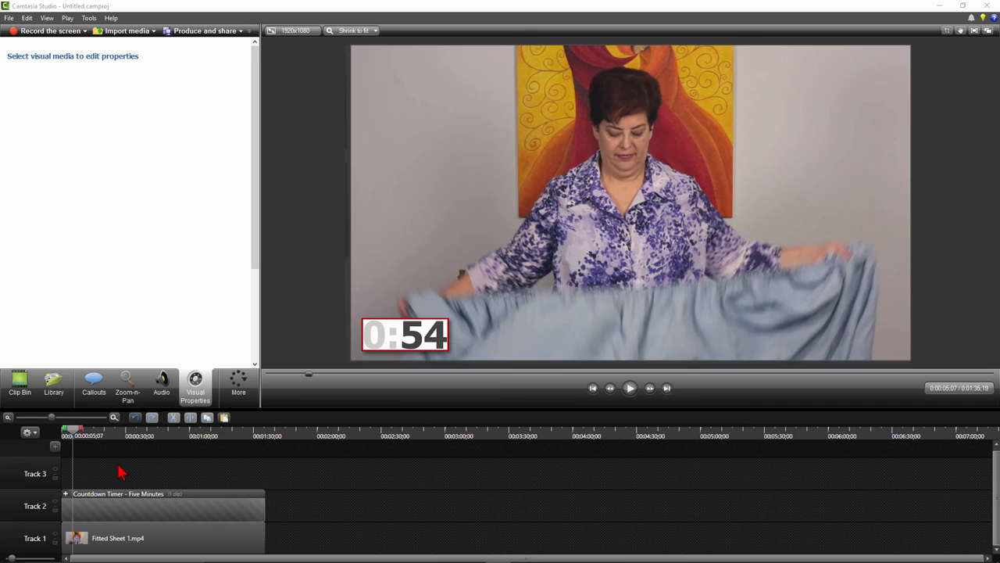
Play the video to check the bordered timer overlay in the lower-left corner.
click(629, 388)
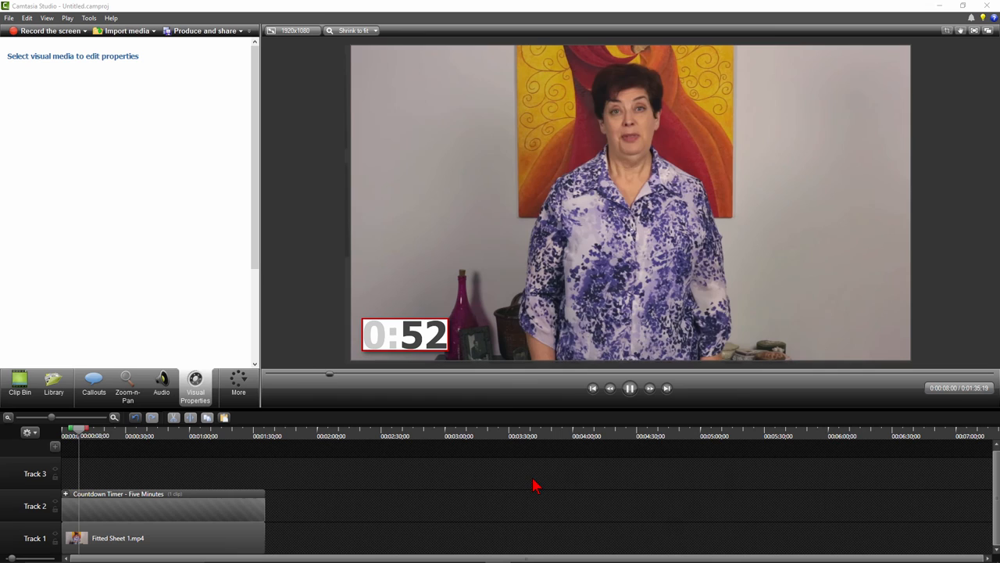